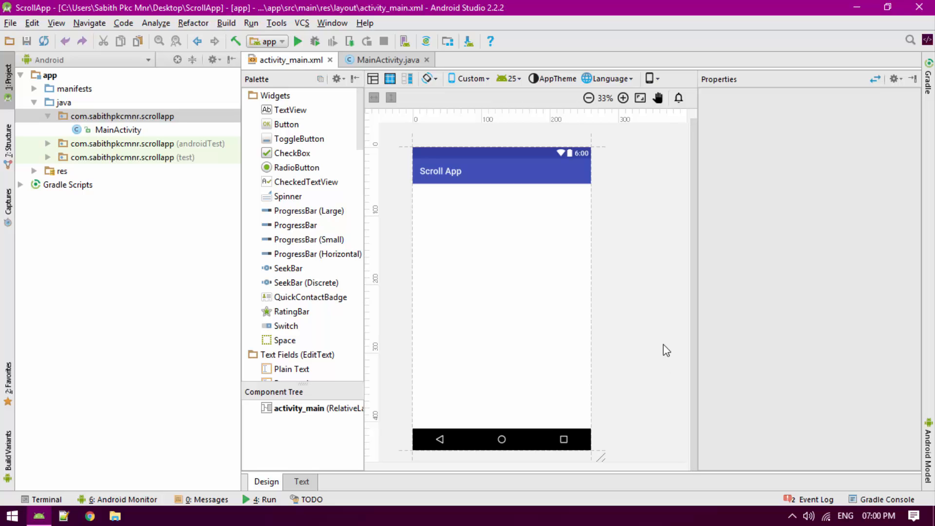
mouse_move(548, 278)
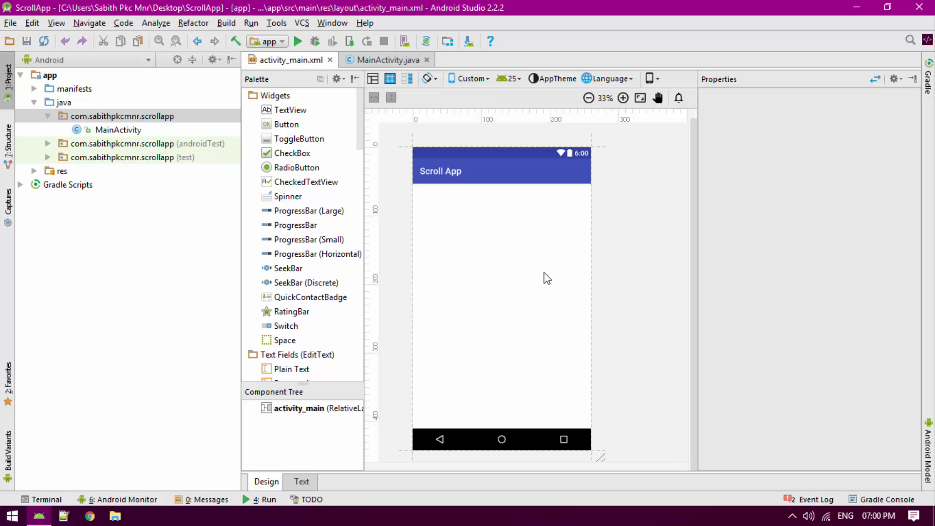
Step: In the XML source, select the RelativeLayout root tag to rename it ScrollView
click(301, 481)
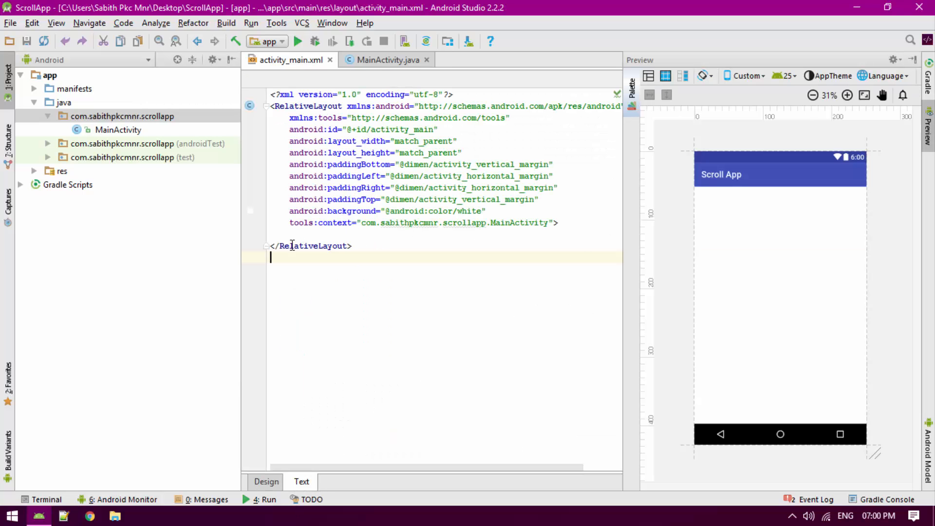
double_click(292, 106)
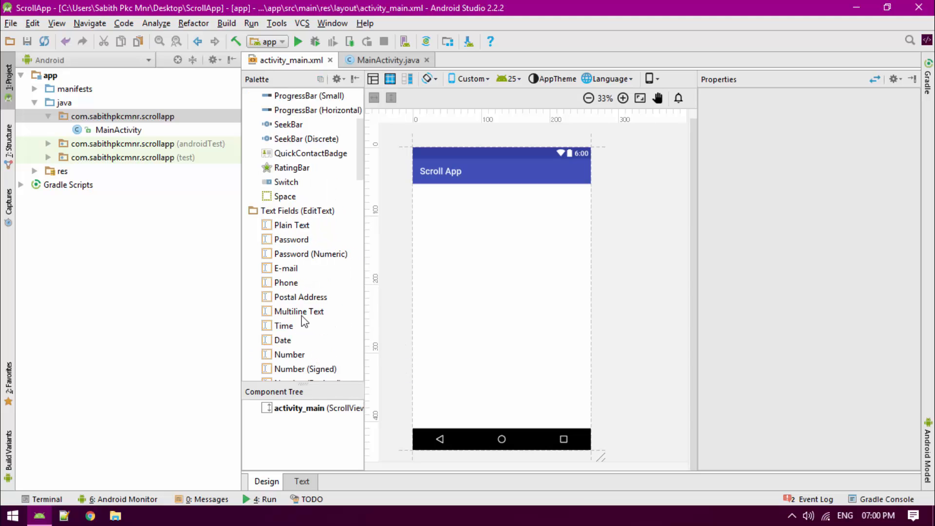
Step: Choose LinearLayout (vertical) from the Palette's Layouts section
scroll(down, 3)
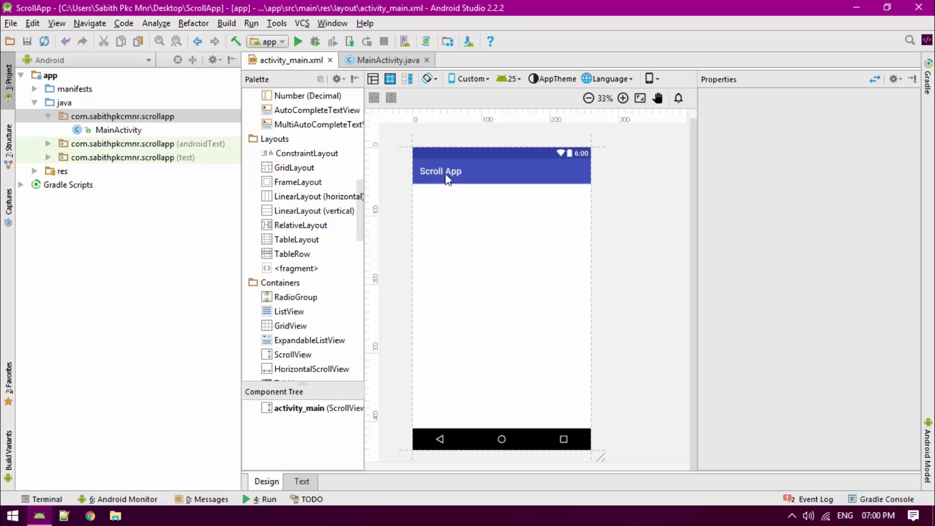
mouse_move(441, 203)
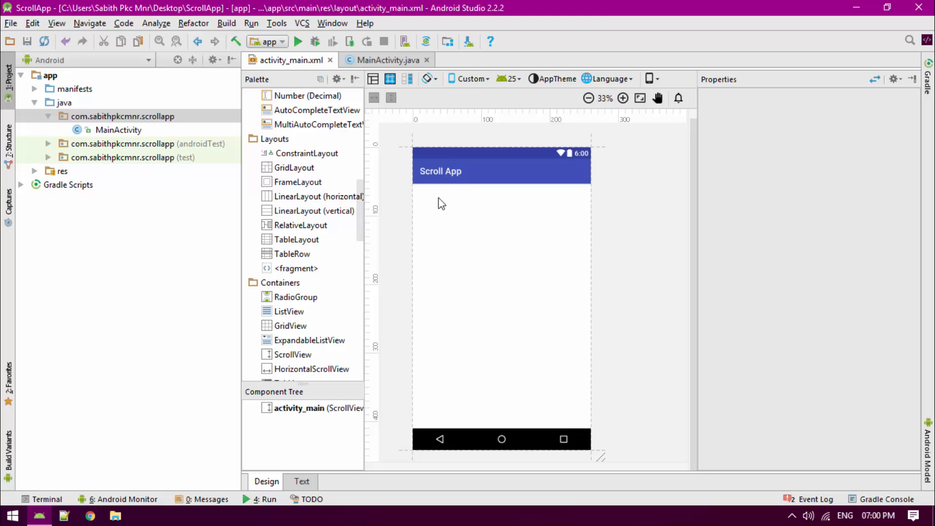
mouse_move(438, 214)
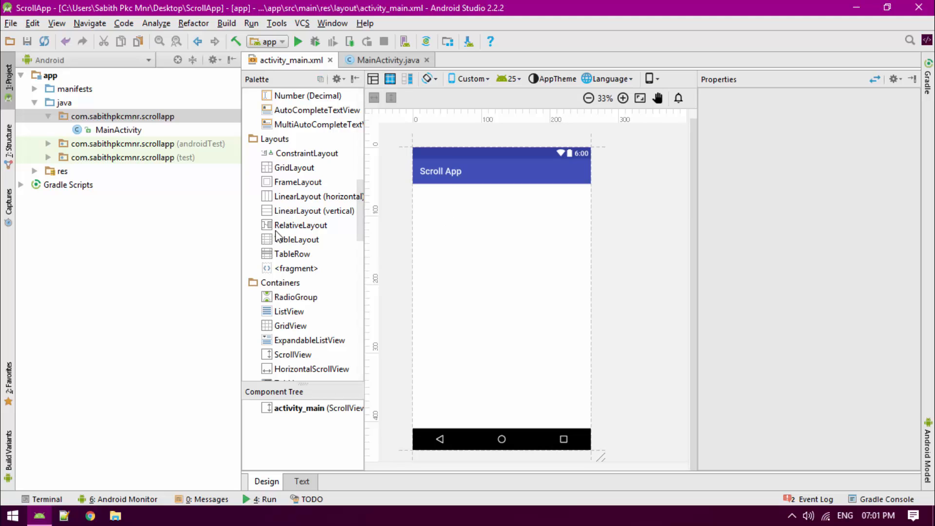
click(314, 211)
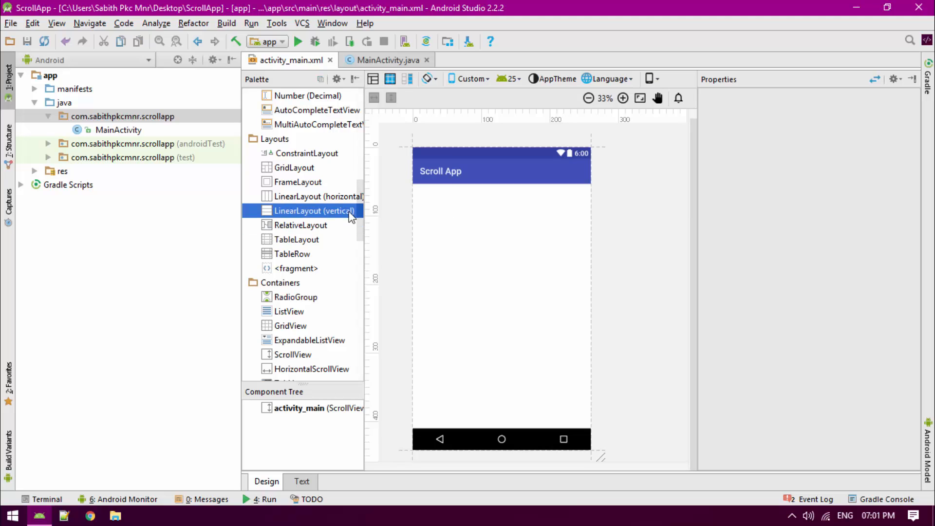
Step: Drop the vertical LinearLayout into the ScrollView and drag a Button into it
click(301, 225)
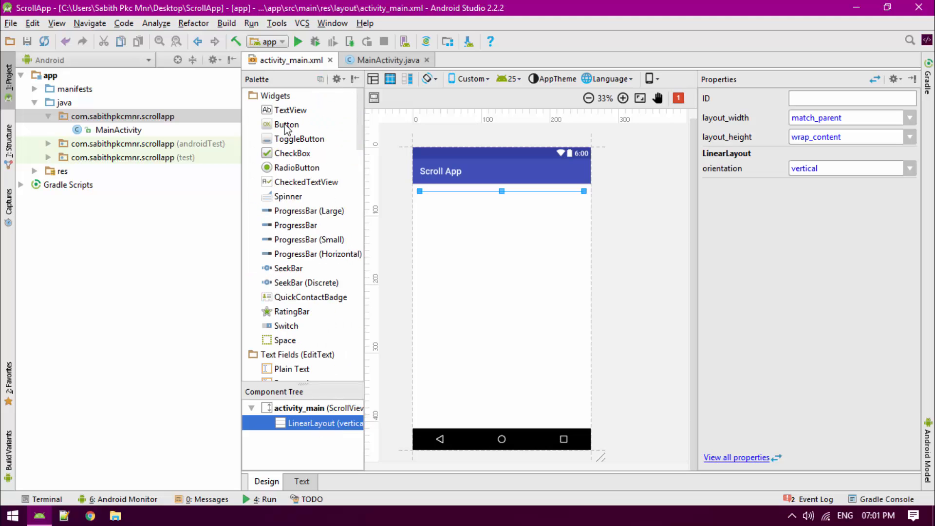
drag(286, 124, 502, 201)
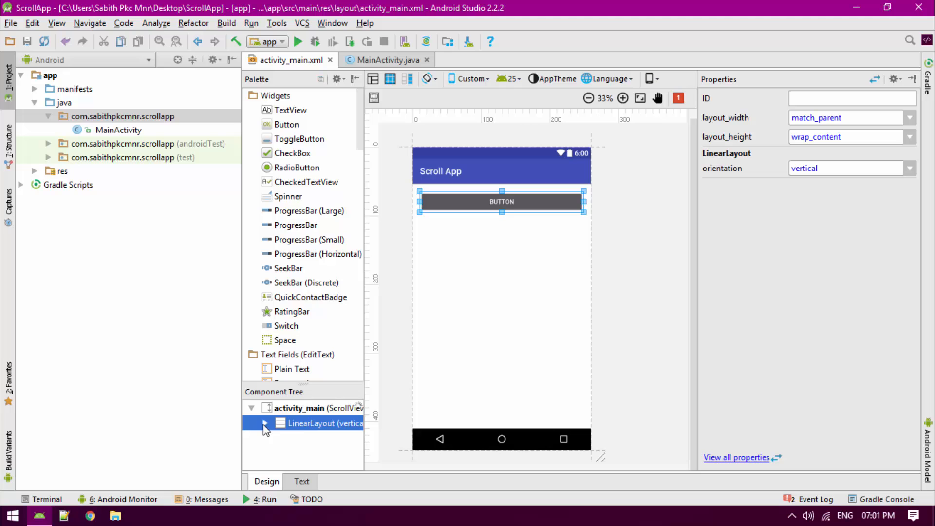
click(302, 482)
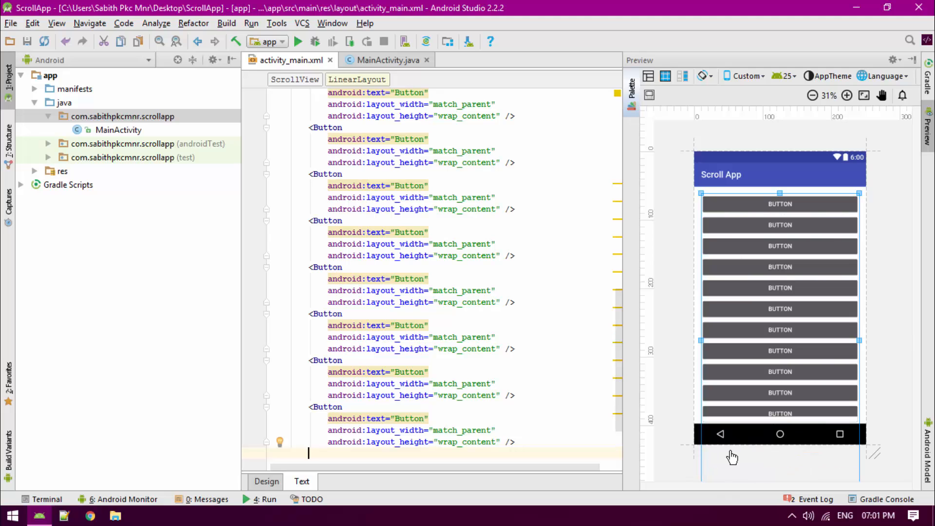
mouse_move(342, 445)
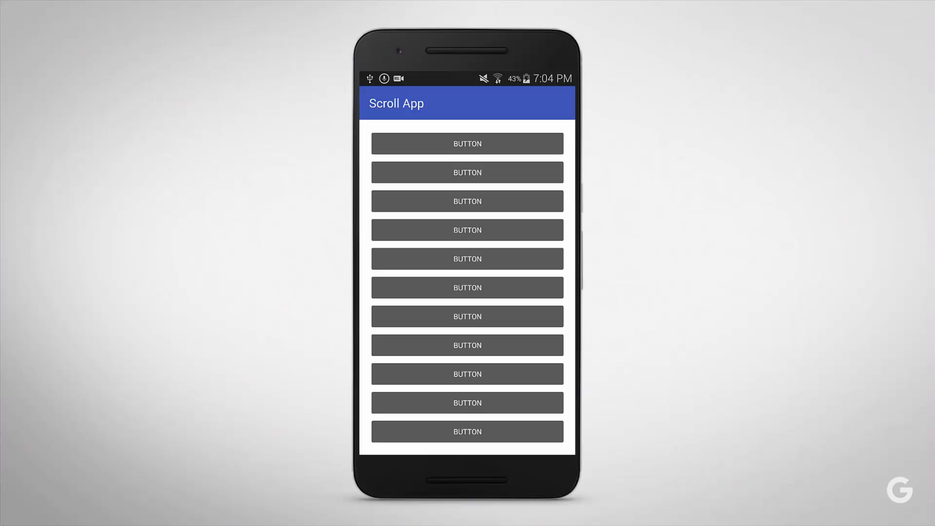
Step: Scroll the Scroll App's button list upward to reveal more buttons
scroll(down, 3)
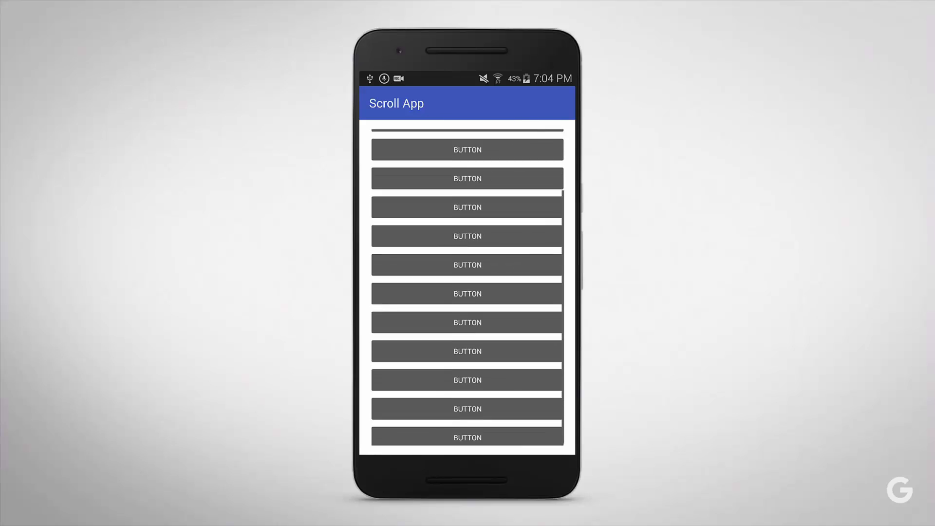